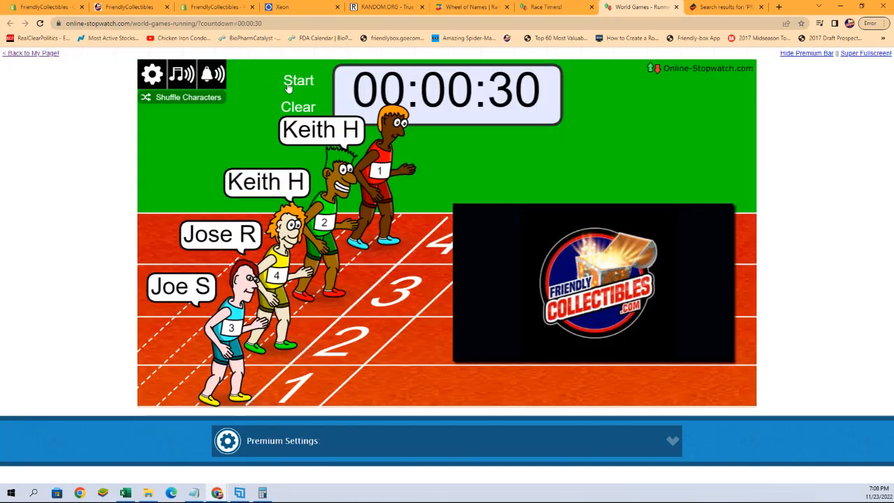
Start the 30-second race countdown so the four named runners set off down the track.
click(299, 80)
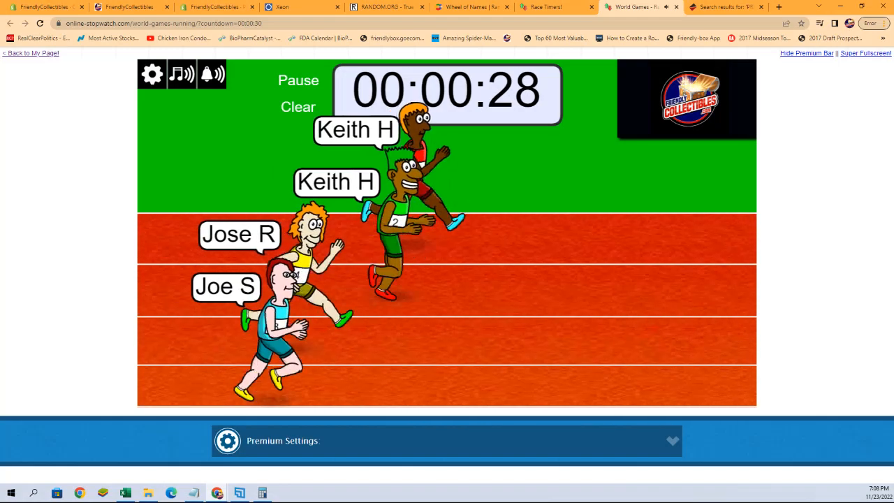